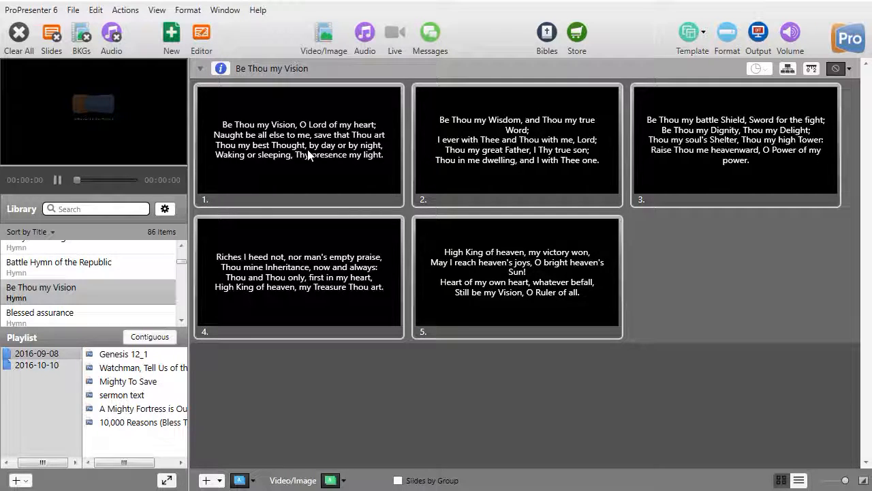
Give the first 'Be Thou my Vision' slide the blue Verse 1 group label.
{"action": "right_click", "coordinate": [298, 143]}
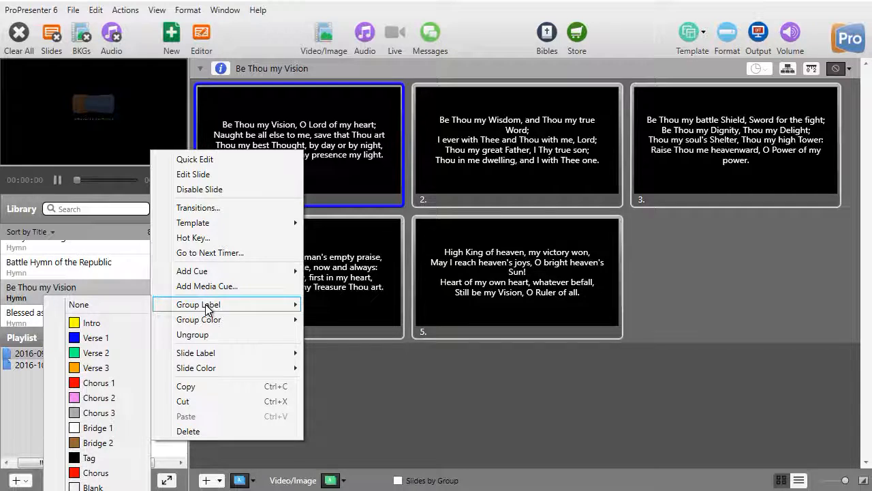
{"action": "mouse_move", "coordinate": [201, 310]}
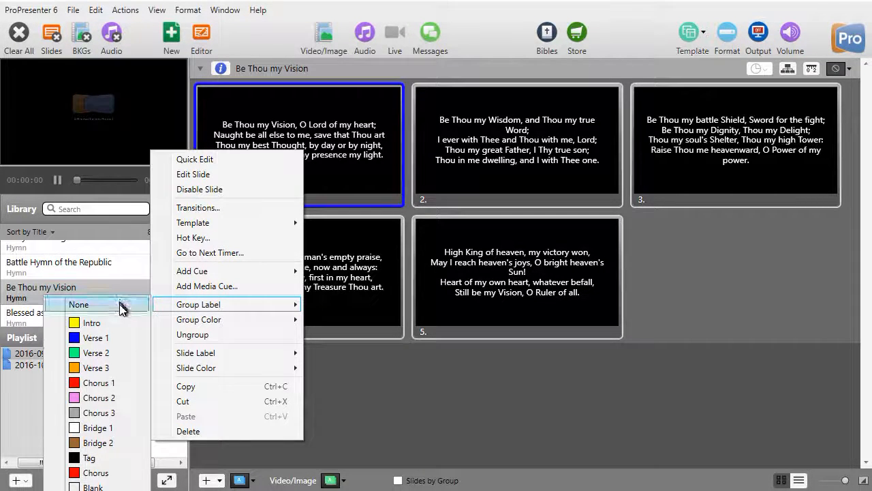
{"action": "mouse_move", "coordinate": [116, 337]}
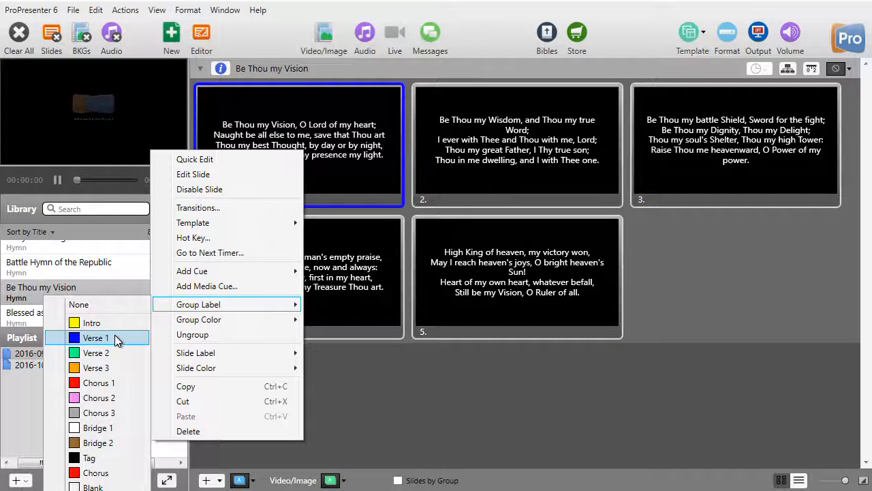
{"action": "left_click", "coordinate": [94, 337]}
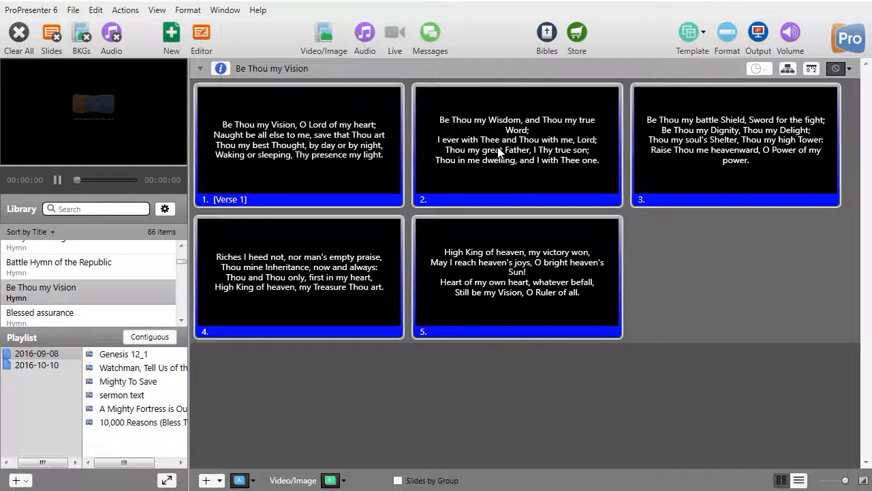
Start new Verse 2, Verse 3 and Verse 4 groups at slides 2, 3 and 4.
{"action": "right_click", "coordinate": [516, 143]}
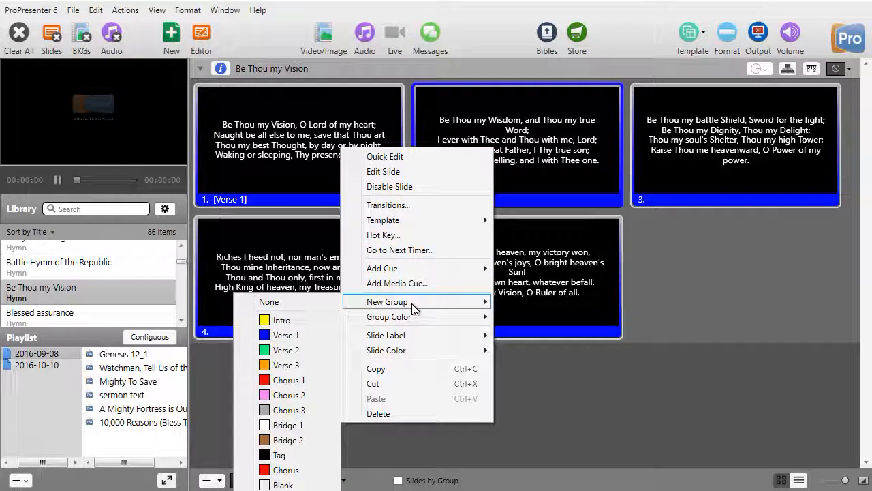
{"action": "mouse_move", "coordinate": [286, 349]}
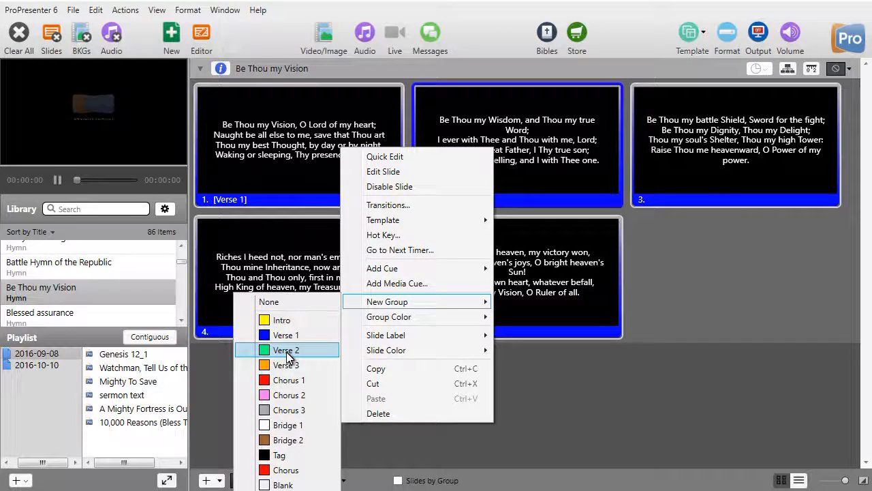
{"action": "left_click", "coordinate": [286, 350]}
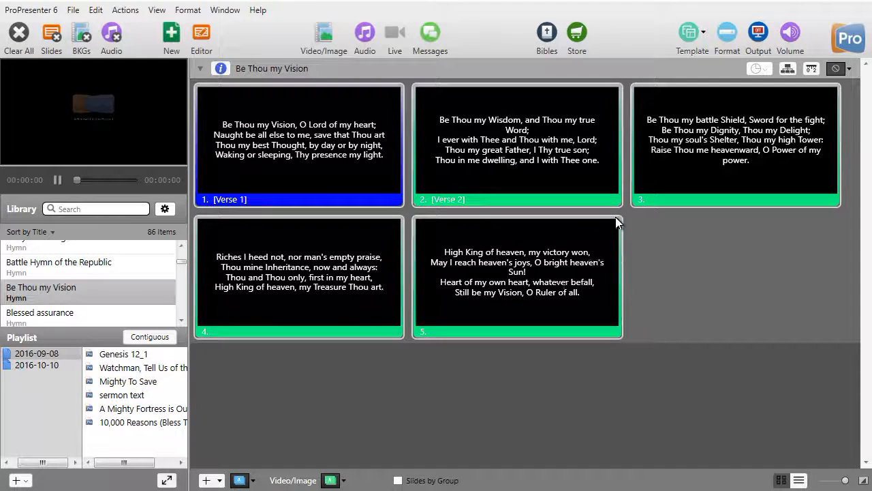
{"action": "right_click", "coordinate": [736, 145]}
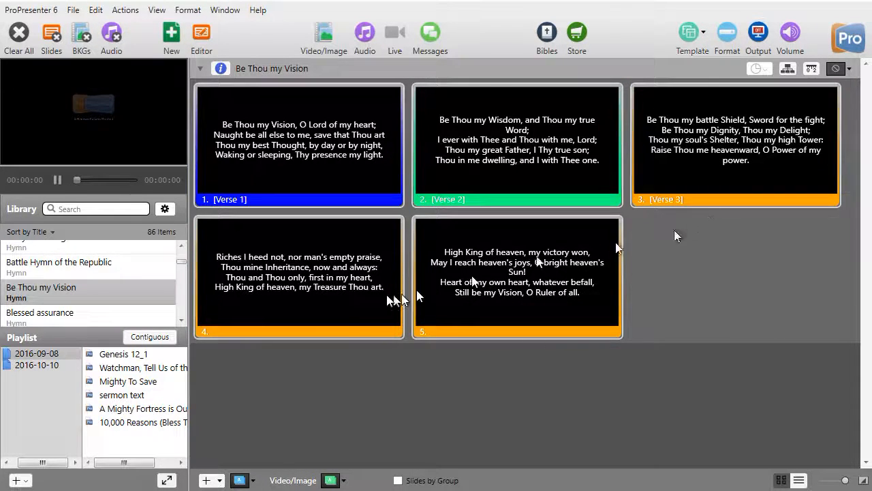
{"action": "right_click", "coordinate": [298, 276]}
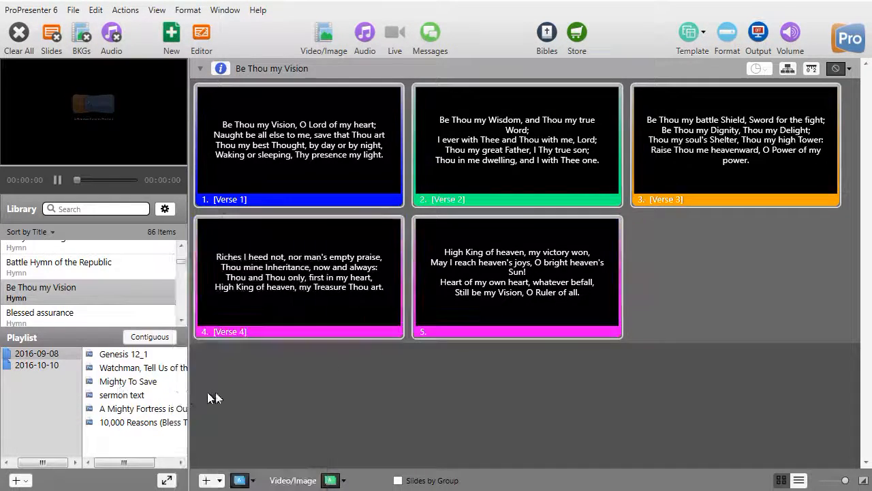
{"action": "right_click", "coordinate": [516, 272]}
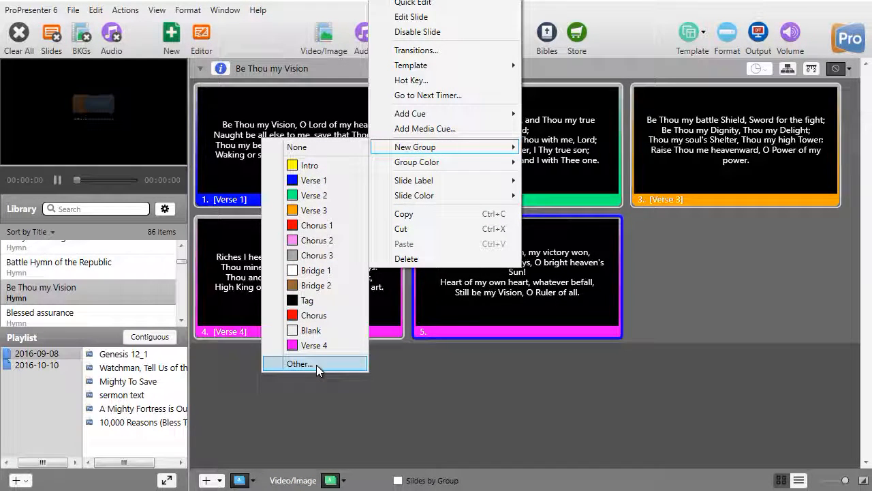
Create a custom yellow 'Verse 5' group at slide 5 with Save Label unchecked.
{"action": "left_click", "coordinate": [300, 363]}
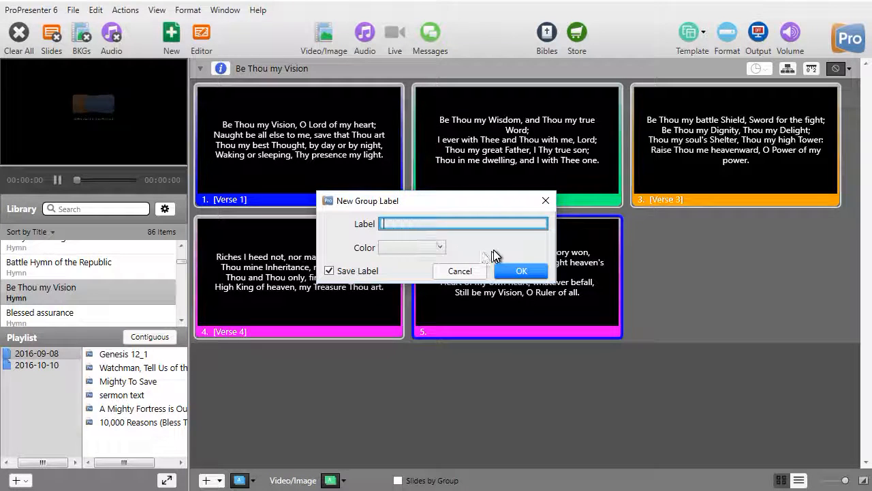
{"action": "type", "text": "V"}
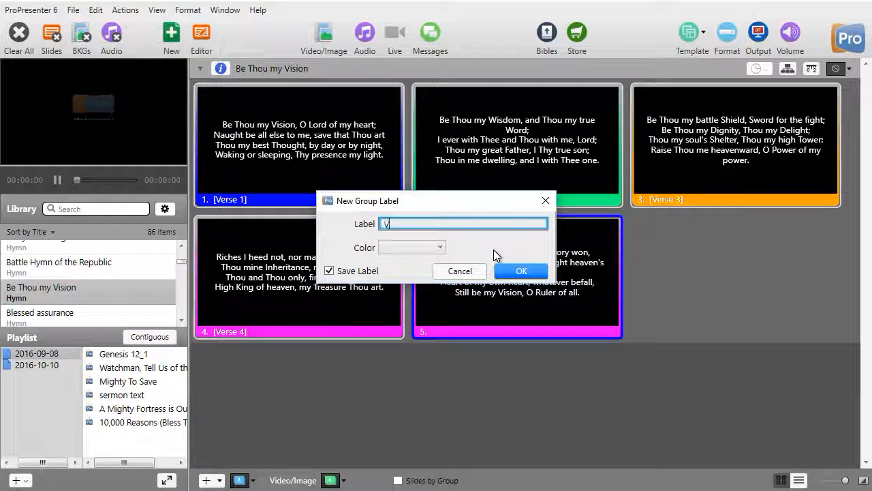
{"action": "type", "text": "erse 5"}
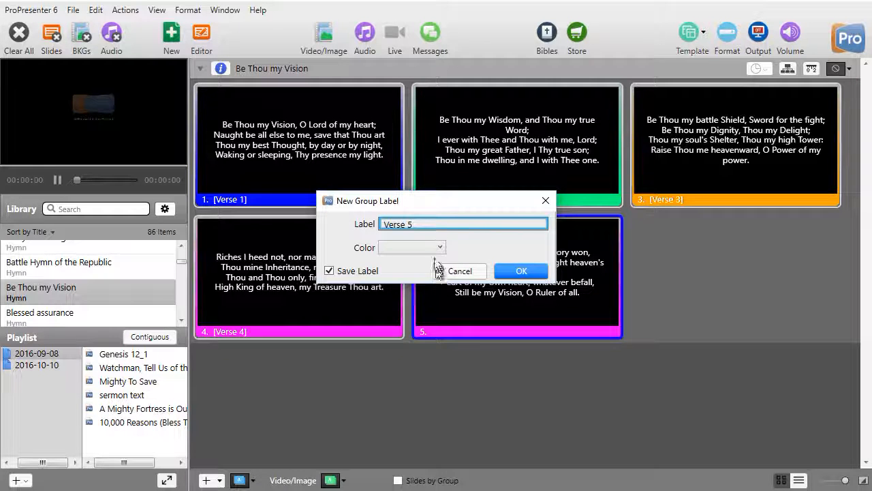
{"action": "left_click", "coordinate": [441, 247]}
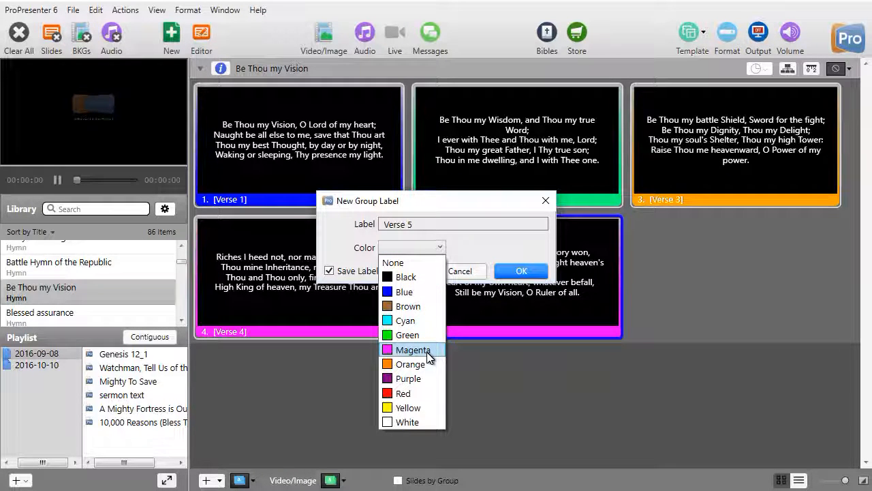
{"action": "left_click", "coordinate": [409, 407]}
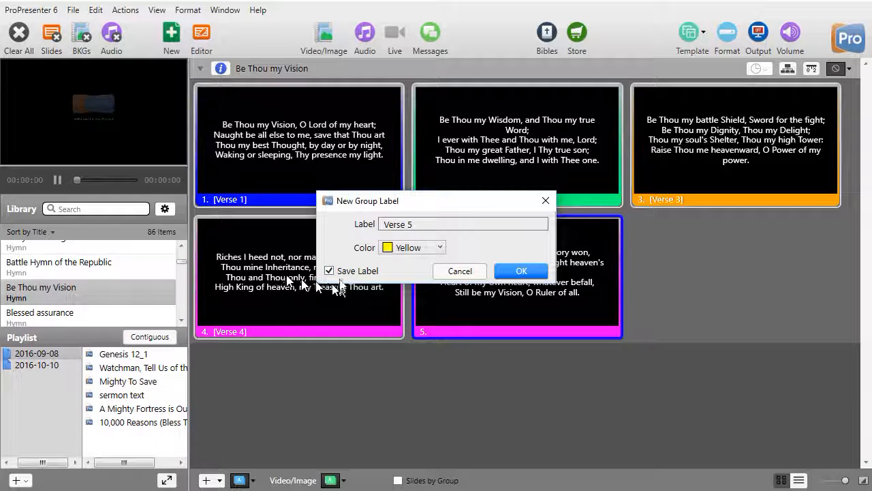
{"action": "left_click", "coordinate": [329, 271]}
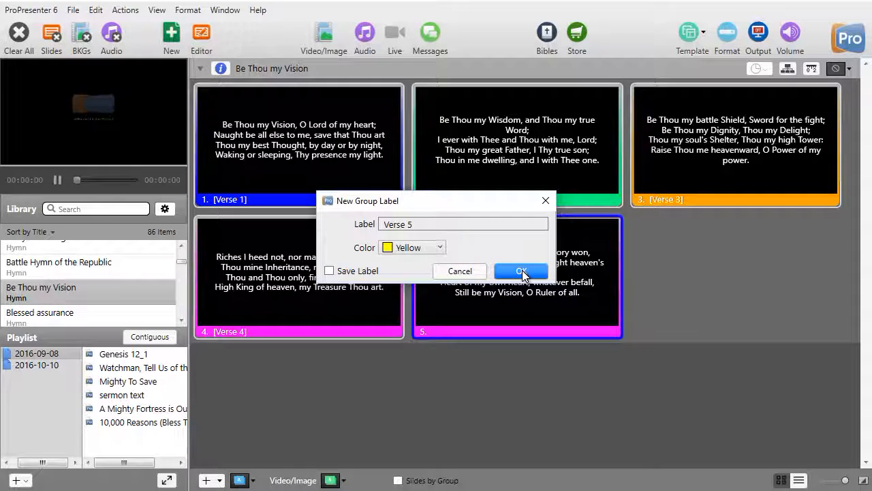
{"action": "left_click", "coordinate": [520, 271]}
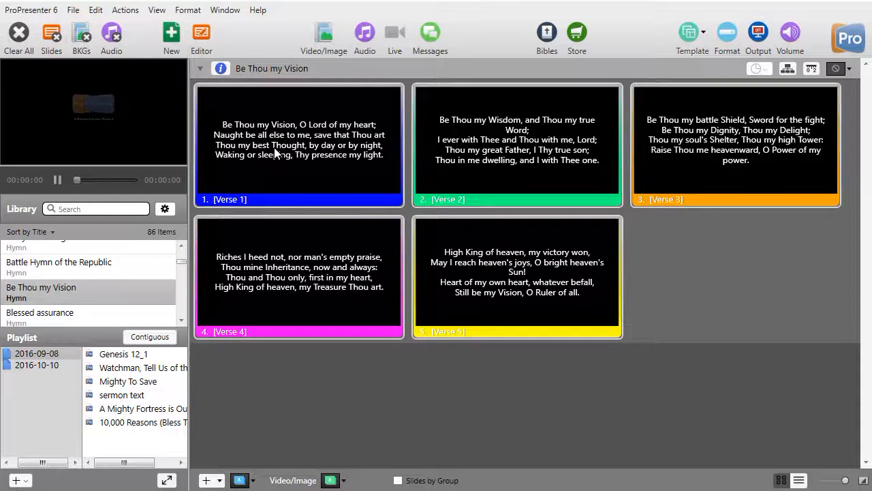
{"action": "mouse_move", "coordinate": [647, 265]}
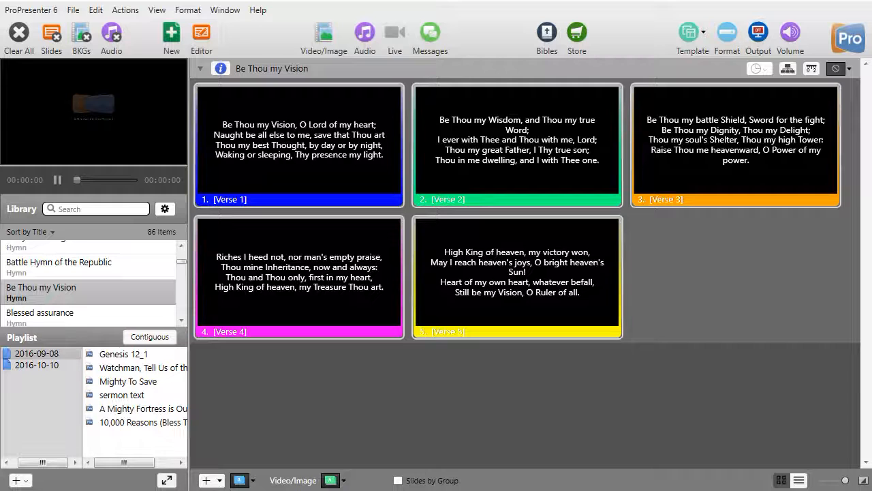
{"action": "mouse_move", "coordinate": [507, 357]}
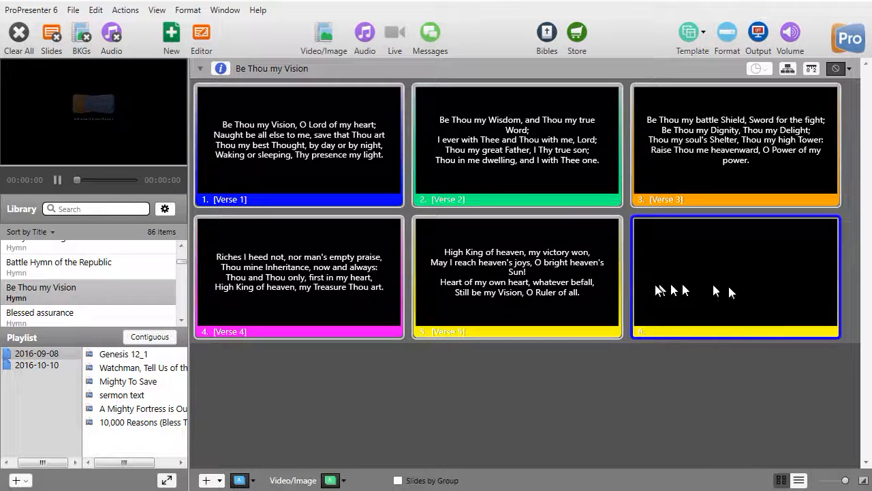
{"action": "mouse_move", "coordinate": [695, 285]}
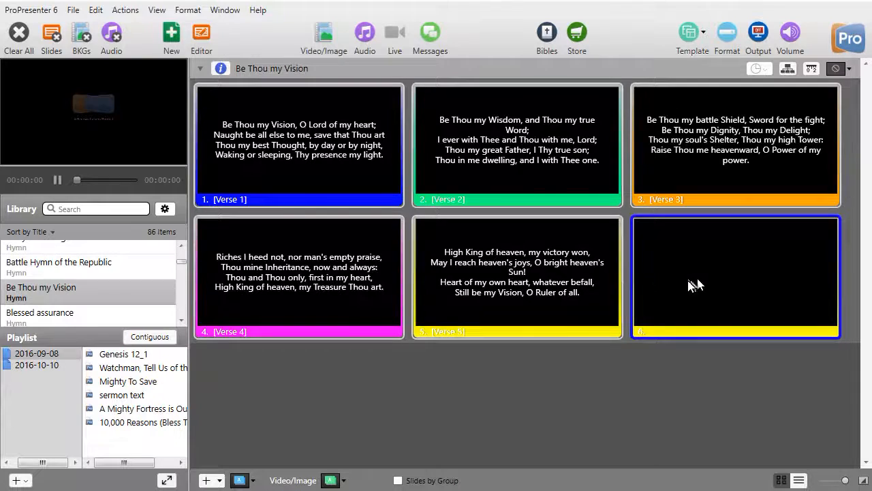
{"action": "mouse_move", "coordinate": [688, 286]}
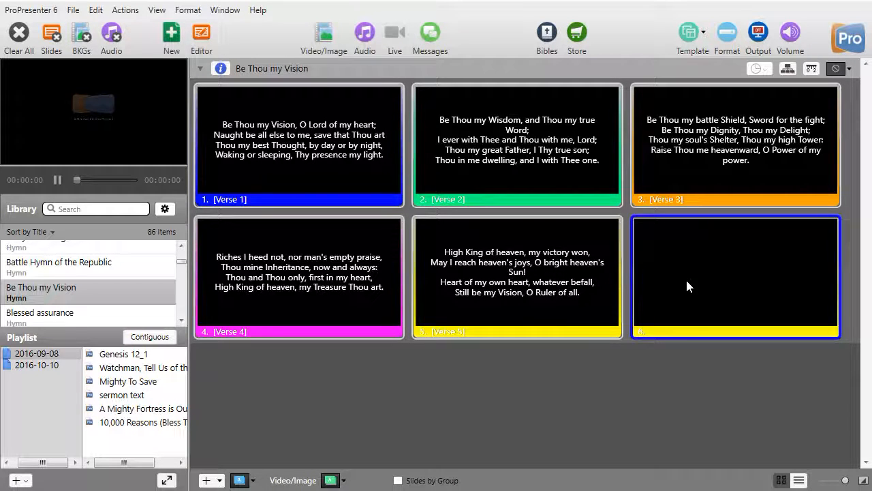
Assign the empty sixth slide to its own Blank group.
{"action": "right_click", "coordinate": [735, 276]}
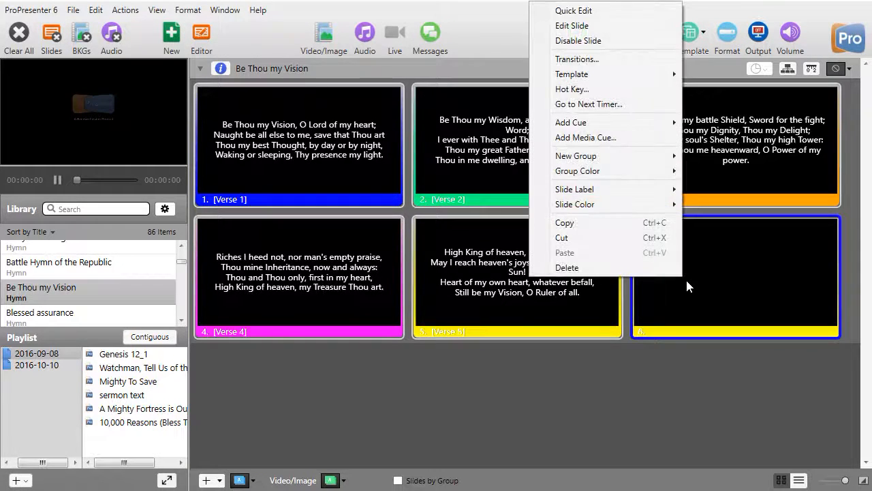
{"action": "mouse_move", "coordinate": [575, 155]}
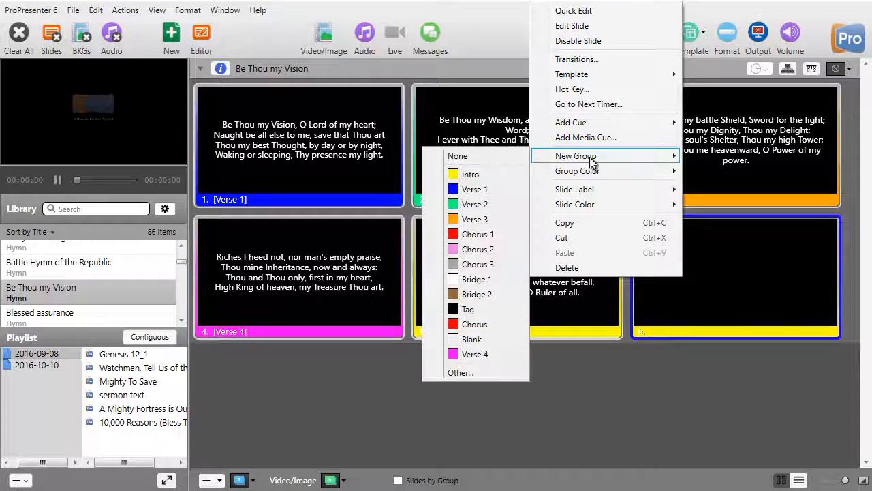
{"action": "mouse_move", "coordinate": [472, 339]}
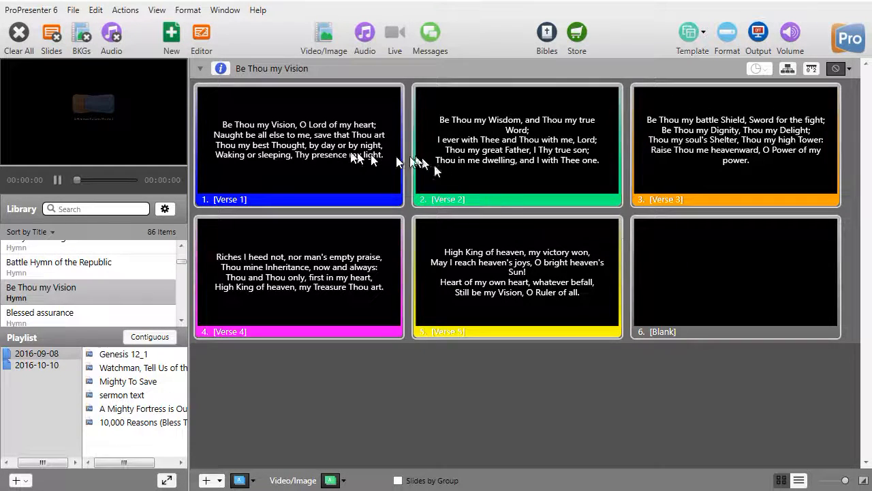
{"action": "mouse_move", "coordinate": [671, 261]}
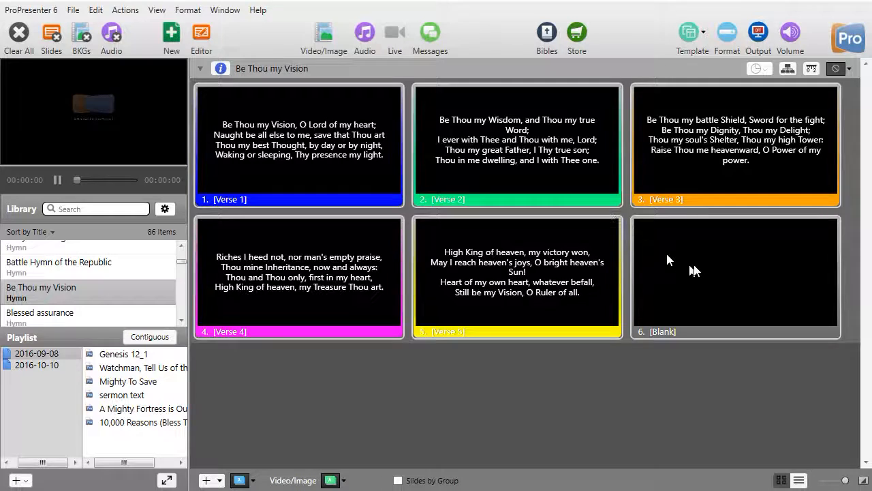